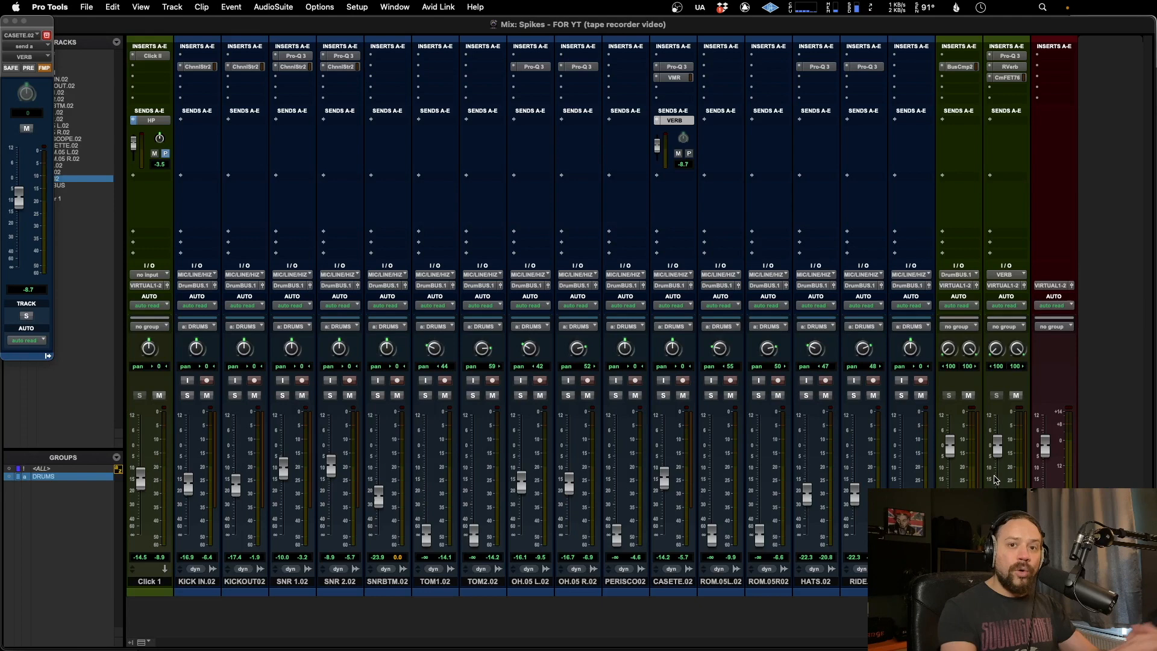
mouse_move(473, 562)
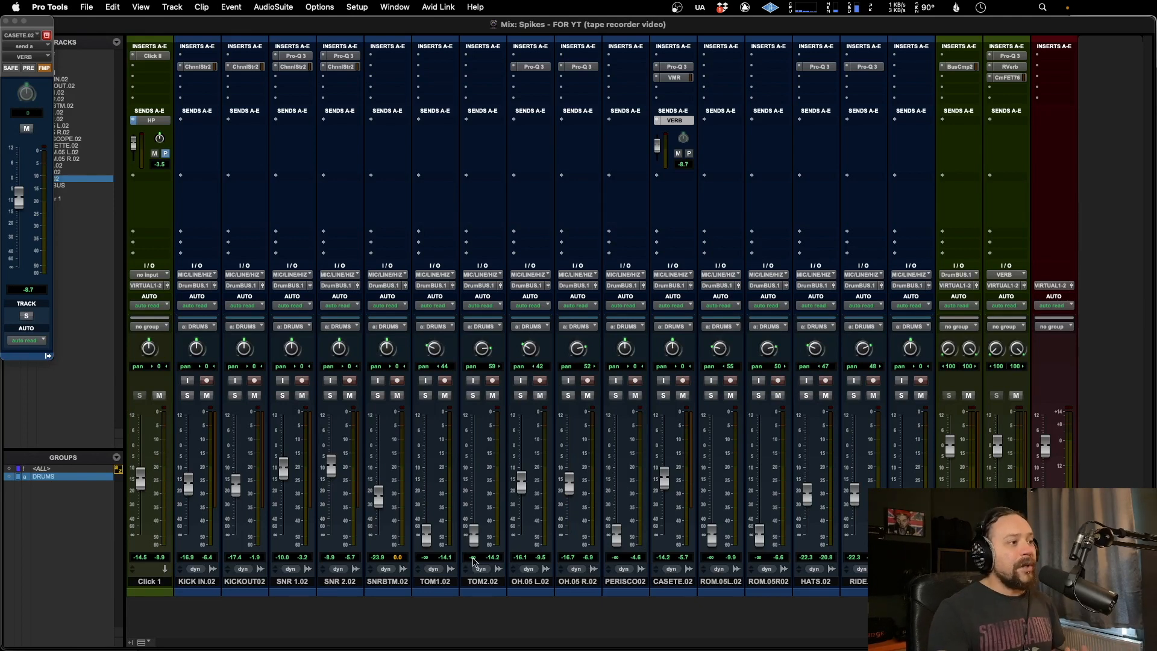
Select the drum tracks to prepare a new send.
left_click(197, 582)
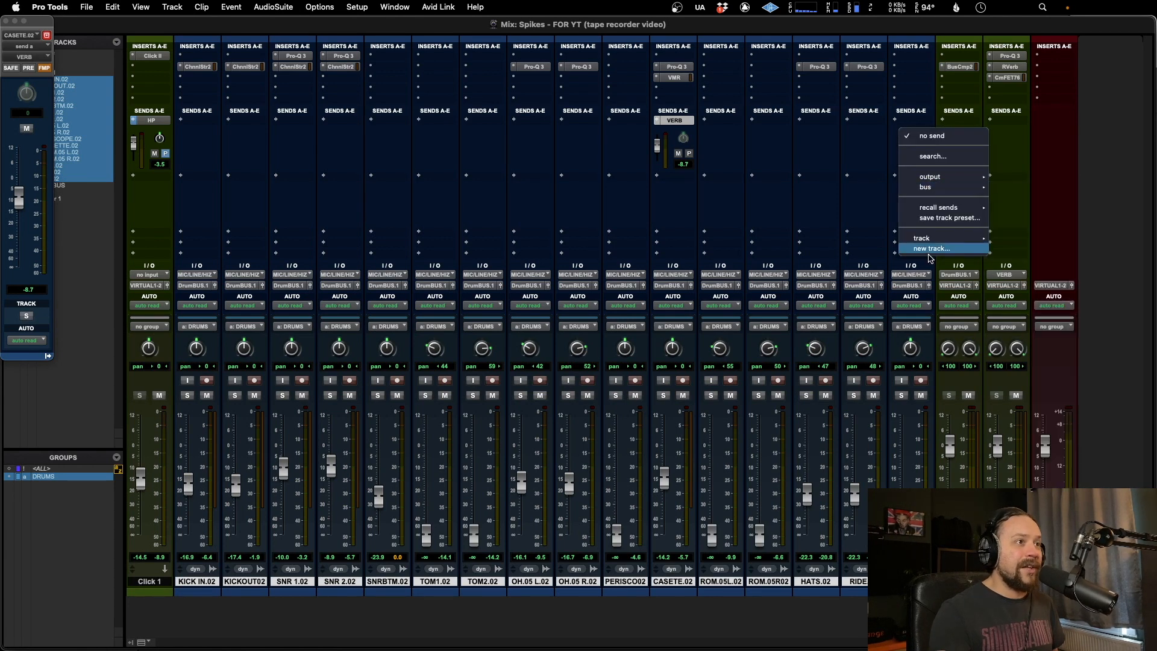
Create a new stereo Aux Input track named HP1 as the drum send destination.
left_click(932, 248)
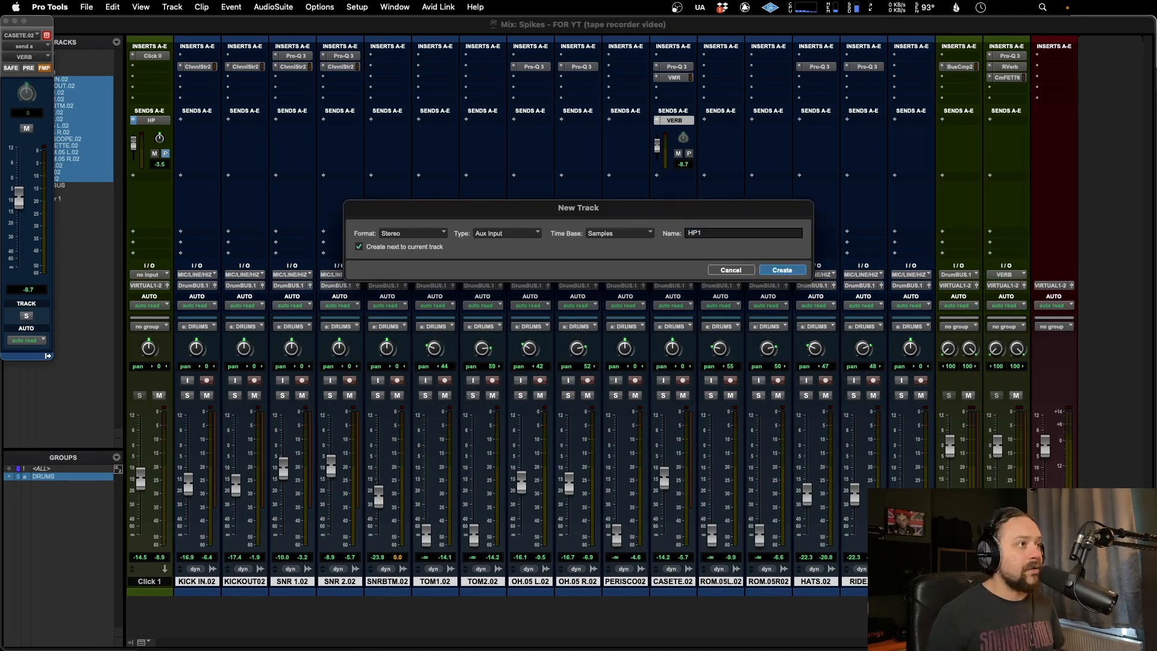
left_click(782, 270)
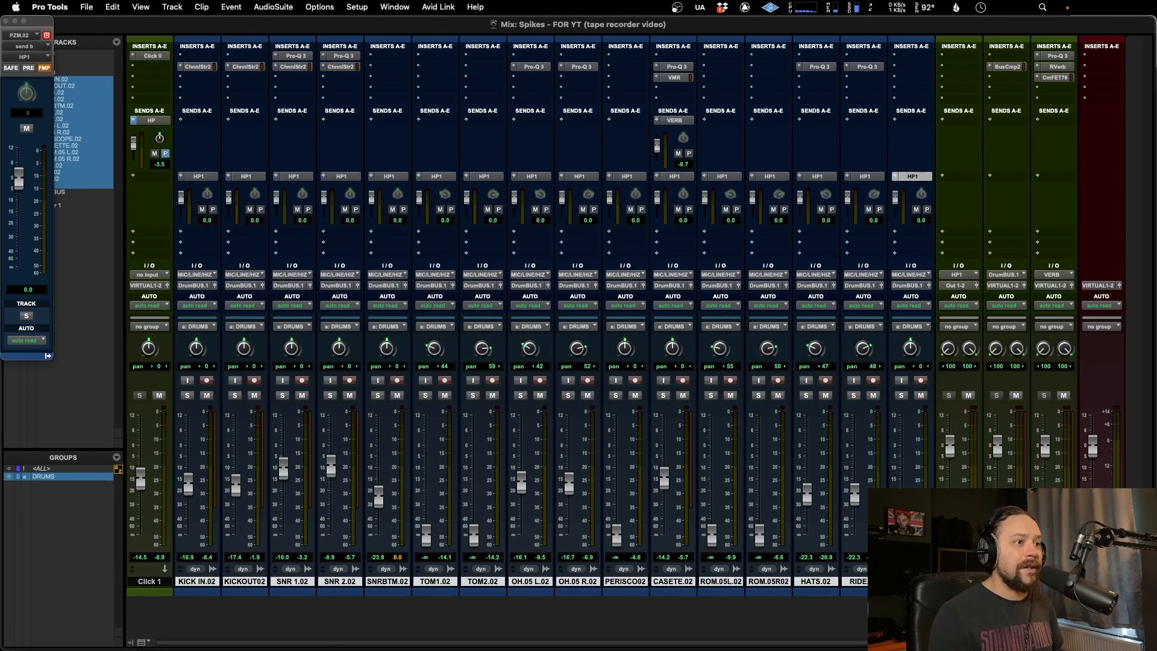
mouse_move(955, 285)
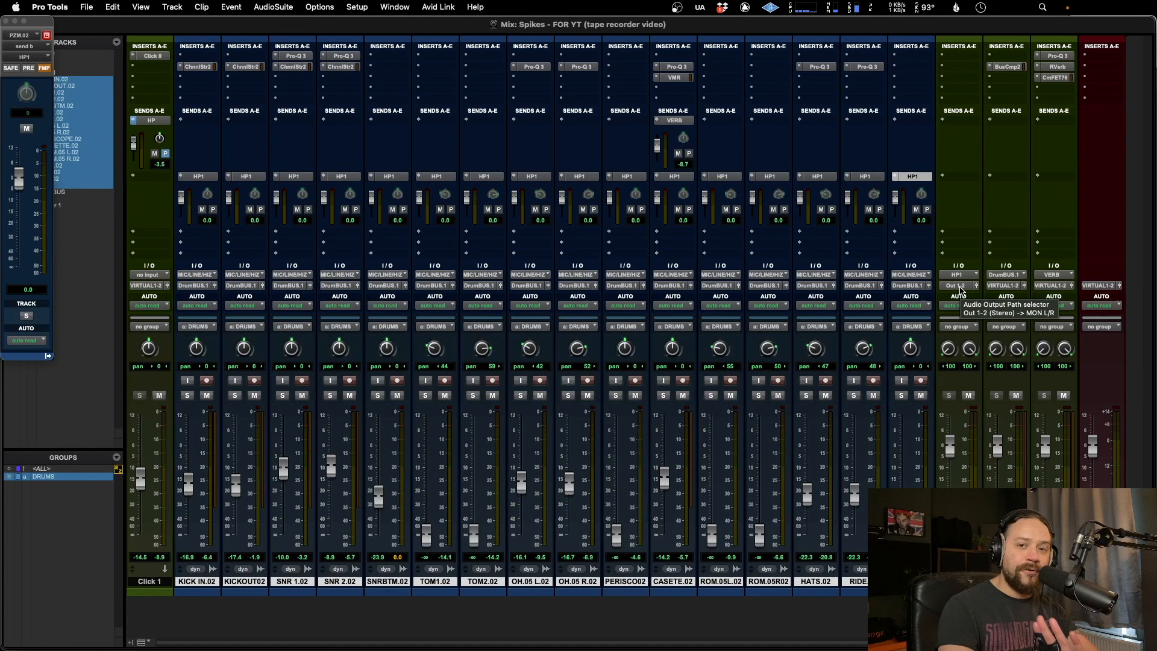
mouse_move(795, 186)
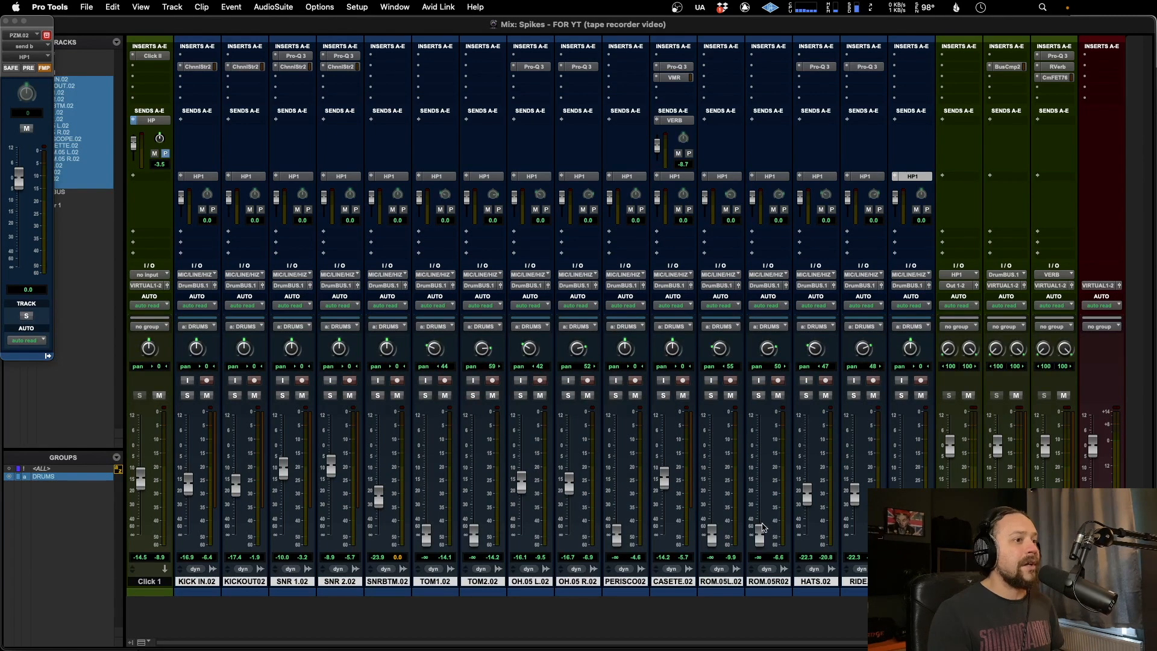
Set all selected drum HP1 sends to pre-fader.
left_click(244, 176)
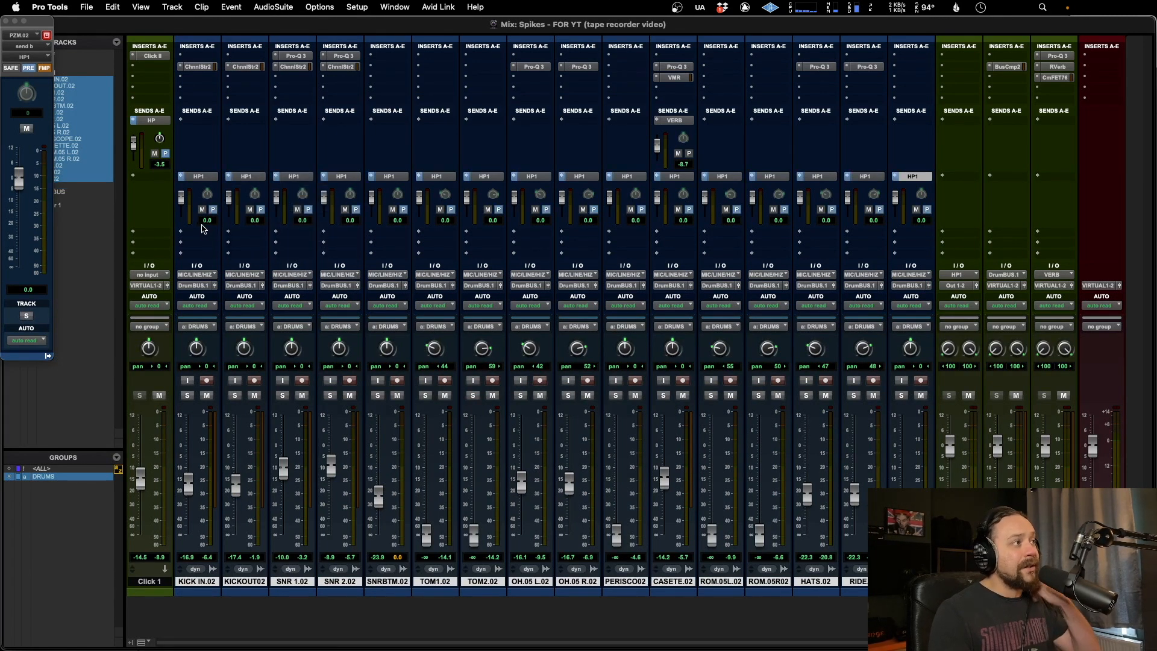
mouse_move(897, 214)
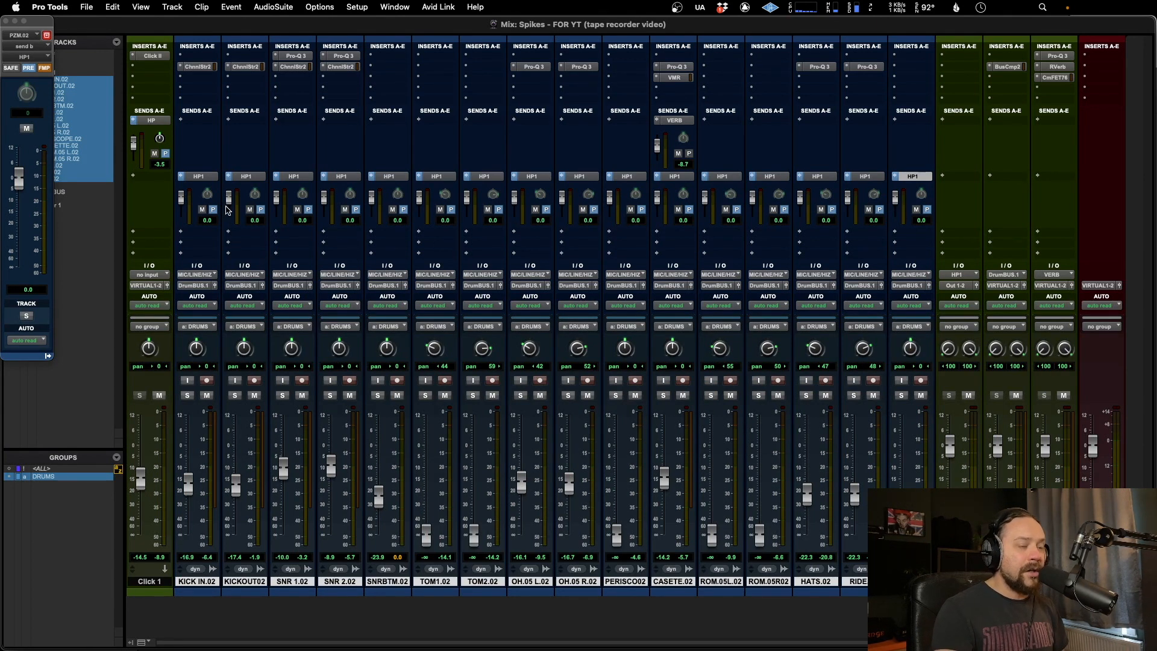
mouse_move(844, 194)
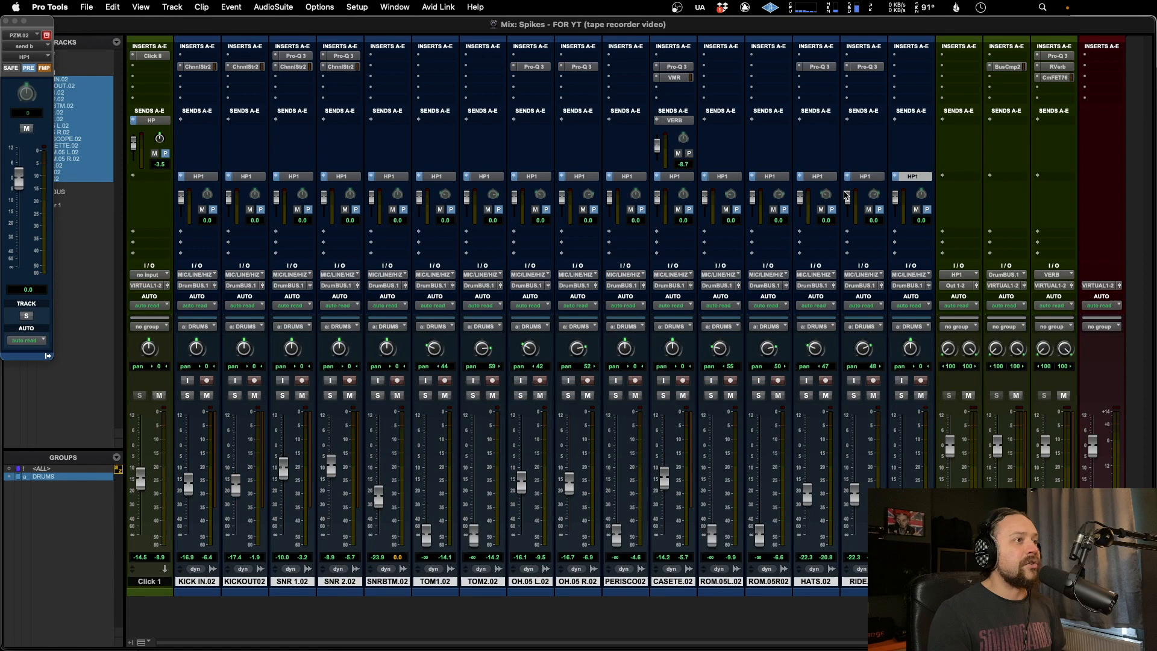
mouse_move(326, 377)
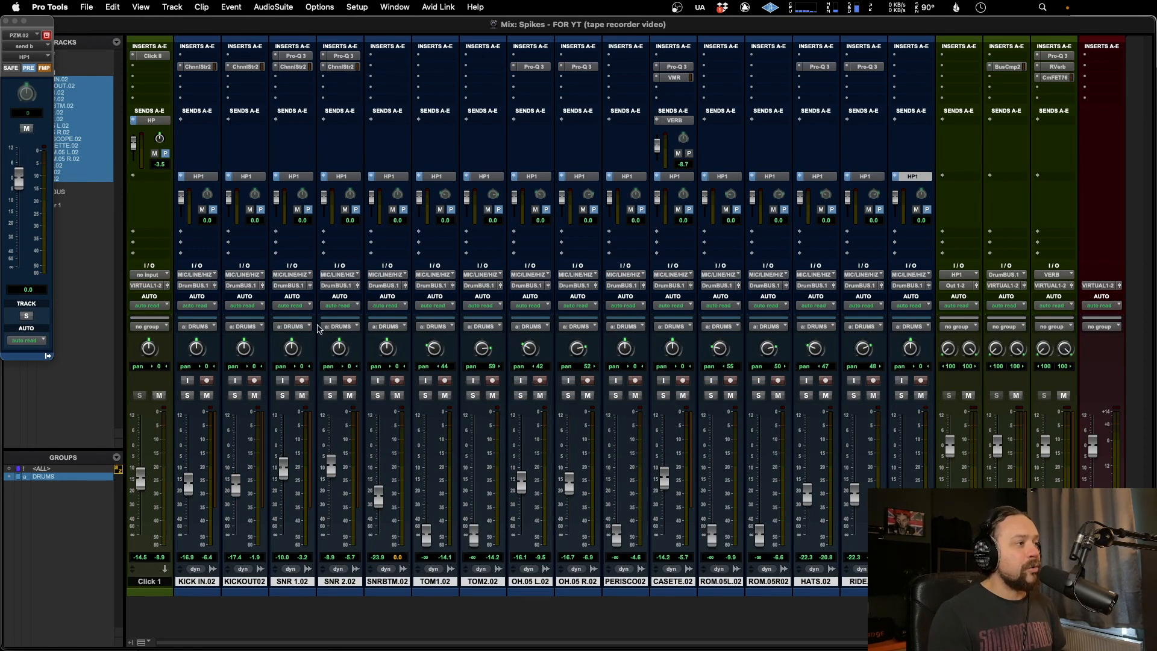
mouse_move(186, 529)
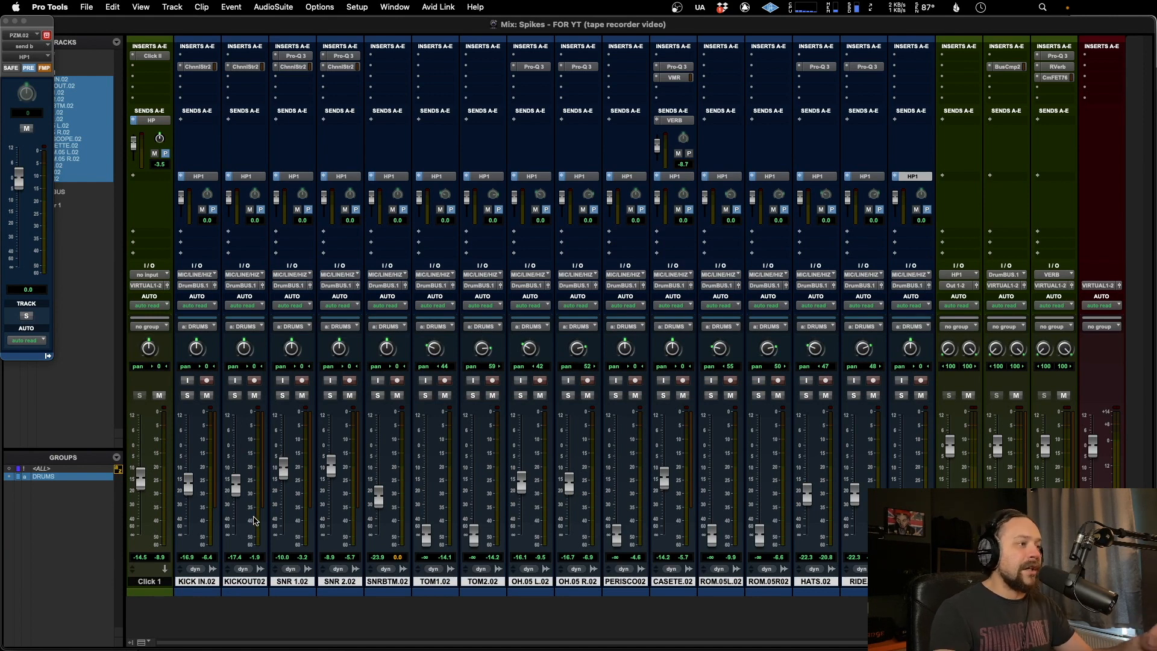
mouse_move(733, 526)
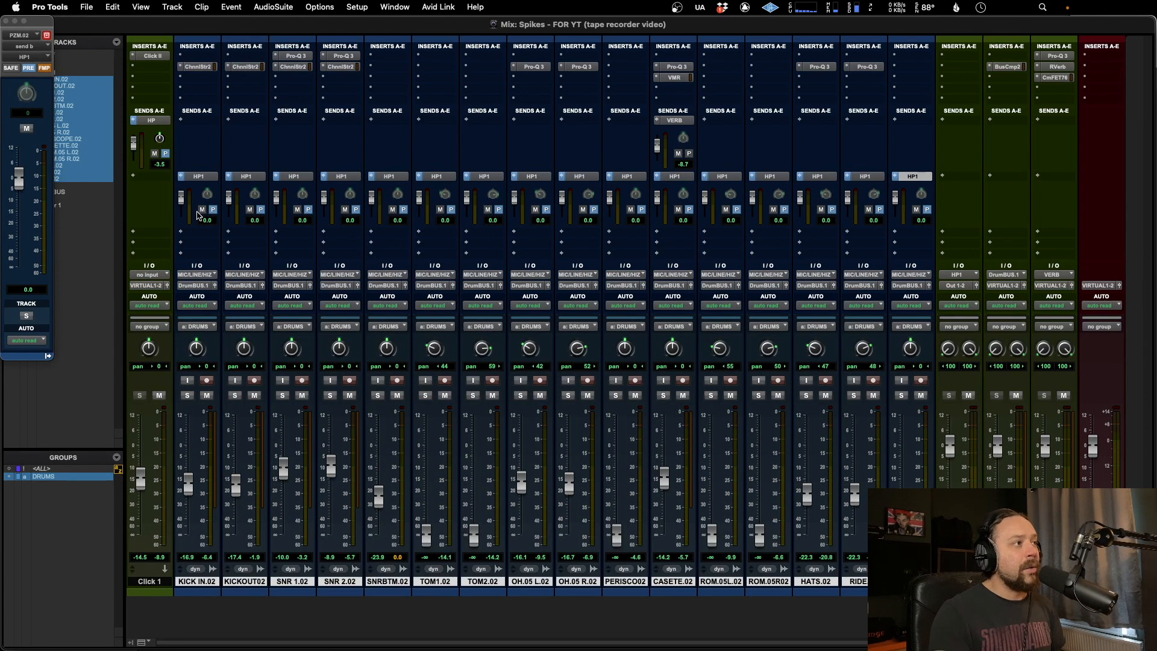
mouse_move(410, 220)
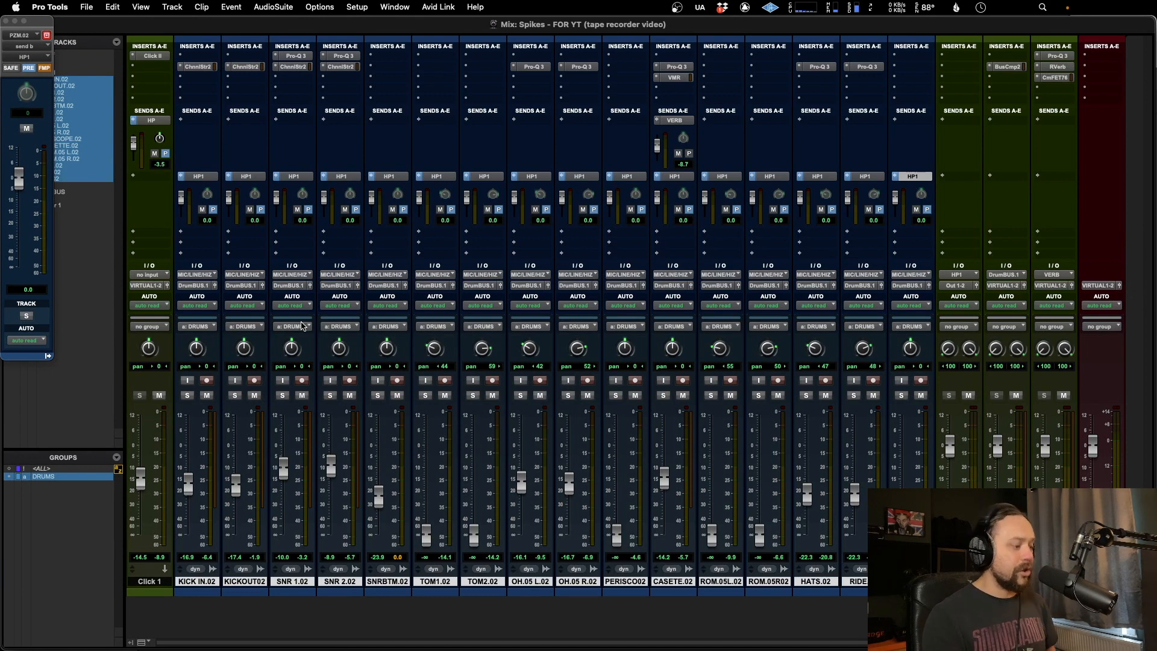
Copy the drum tracks' current fader volumes to Send B (HP1) via Copy To Send.
key("alt+cmd+h")
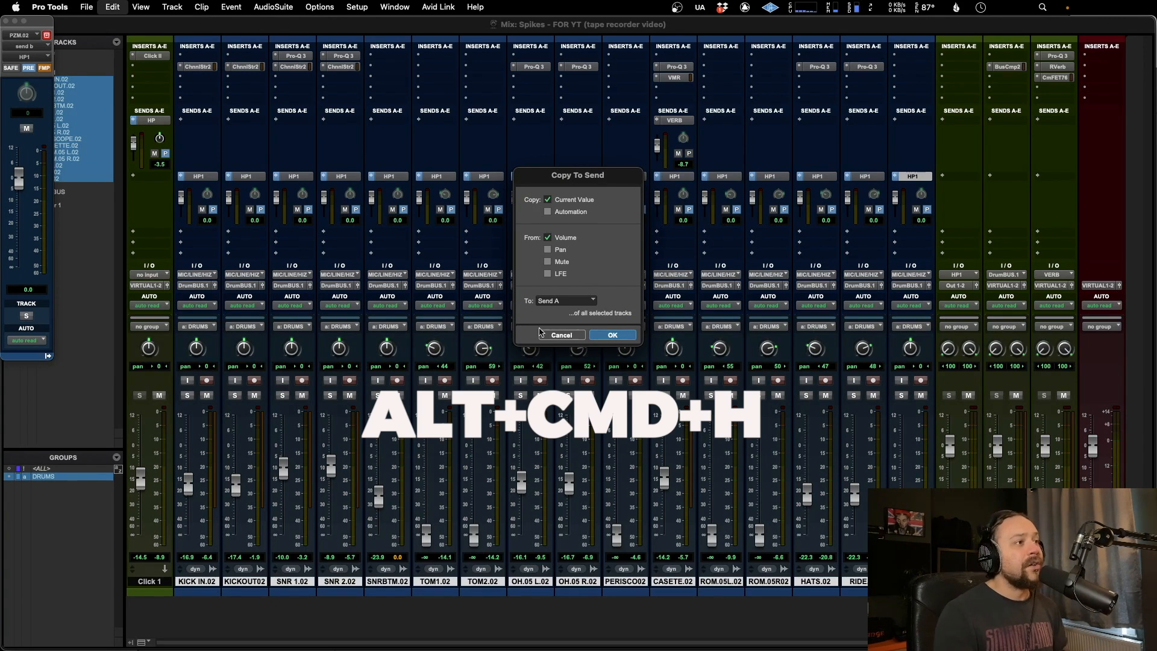
left_click(564, 300)
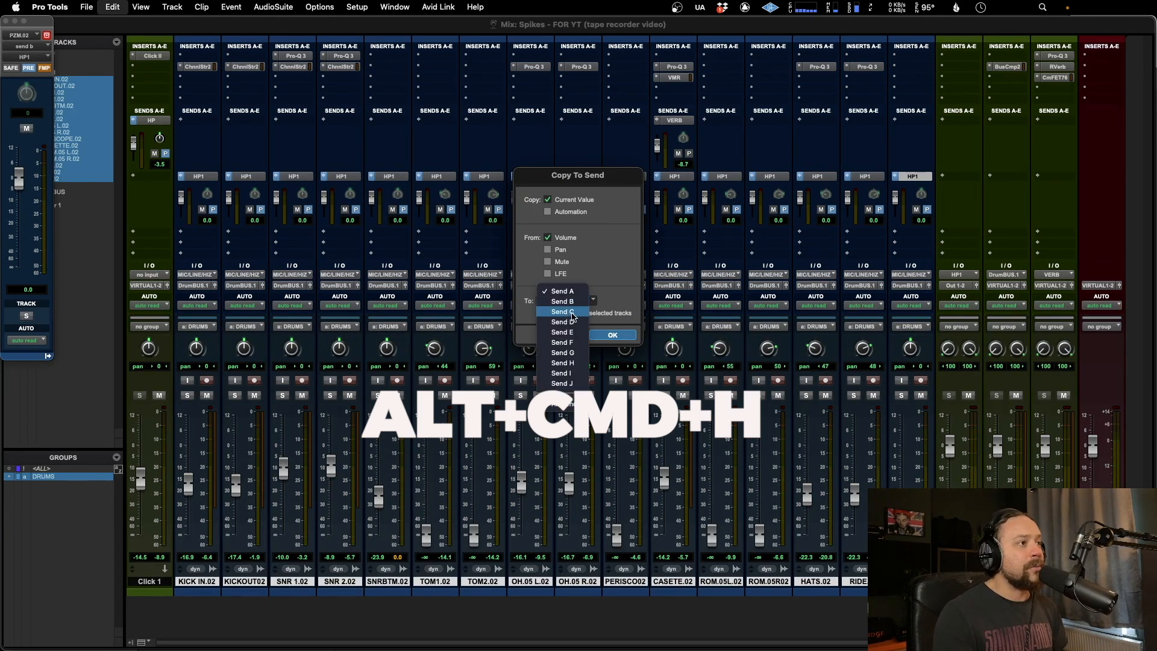
left_click(562, 301)
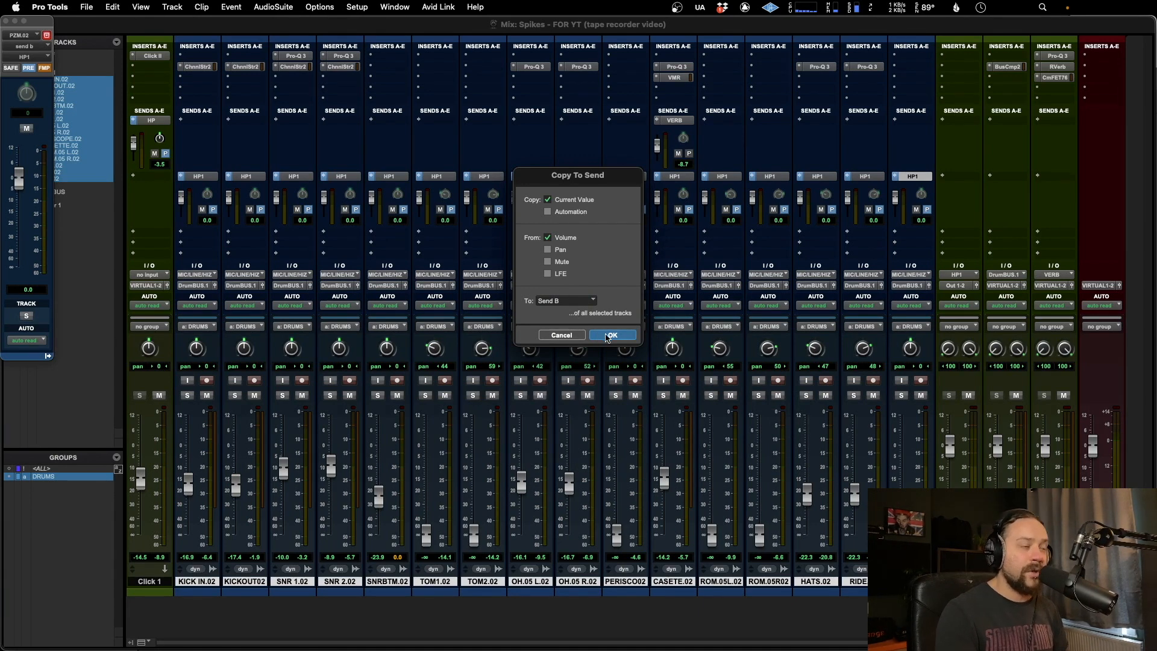
left_click(613, 335)
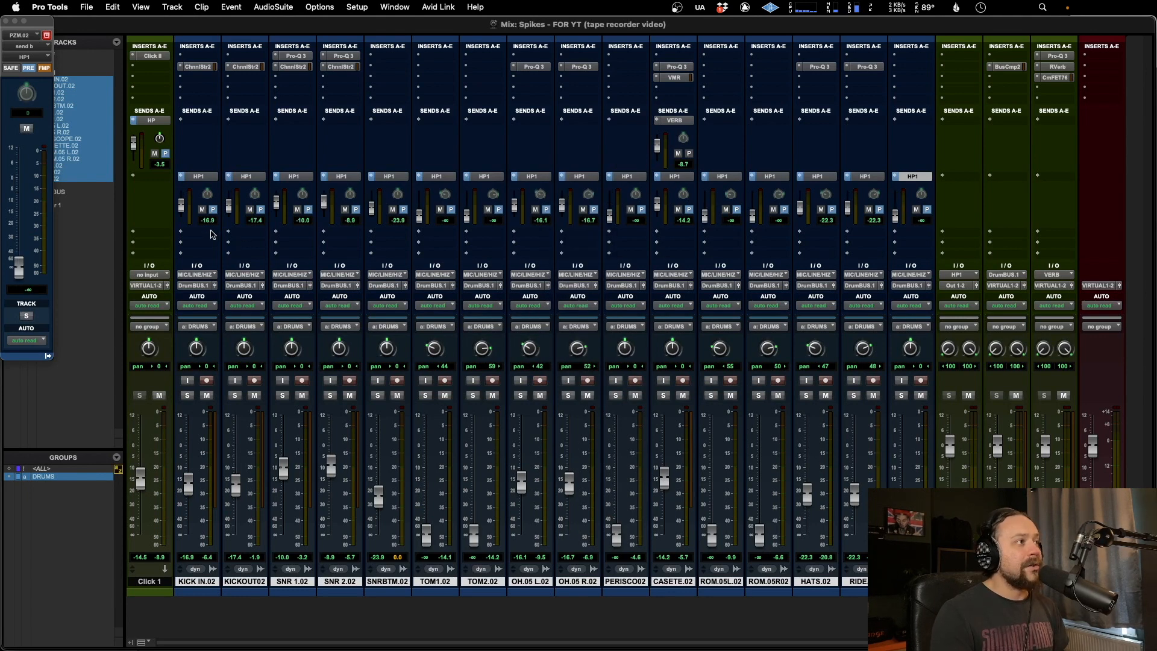
mouse_move(488, 224)
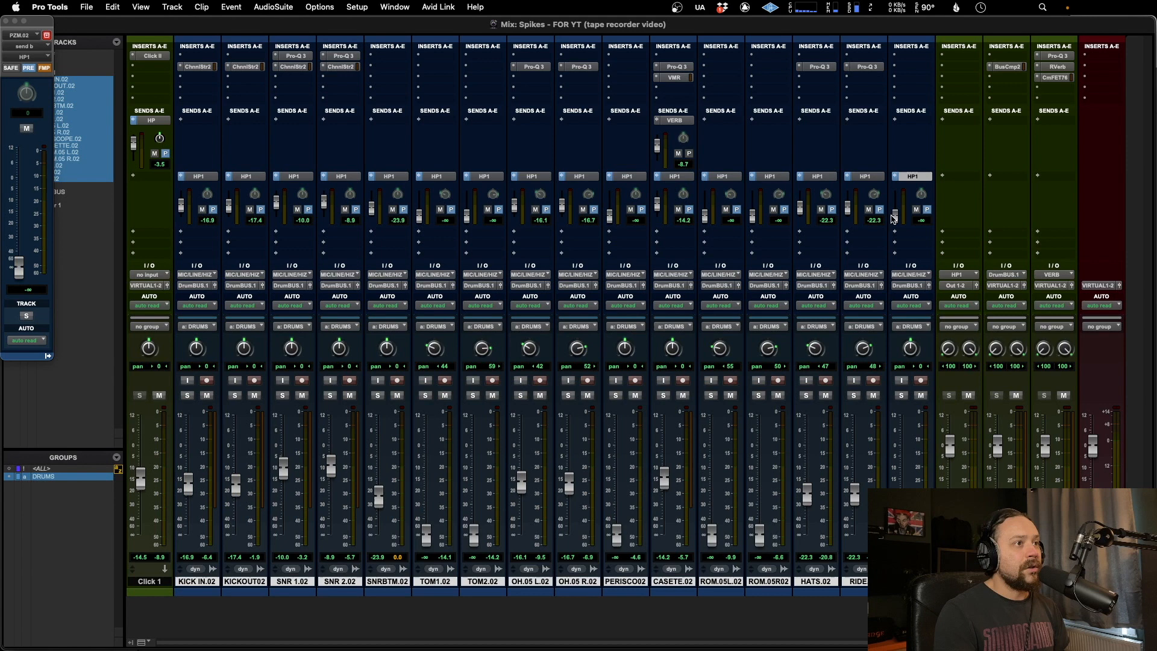
mouse_move(694, 516)
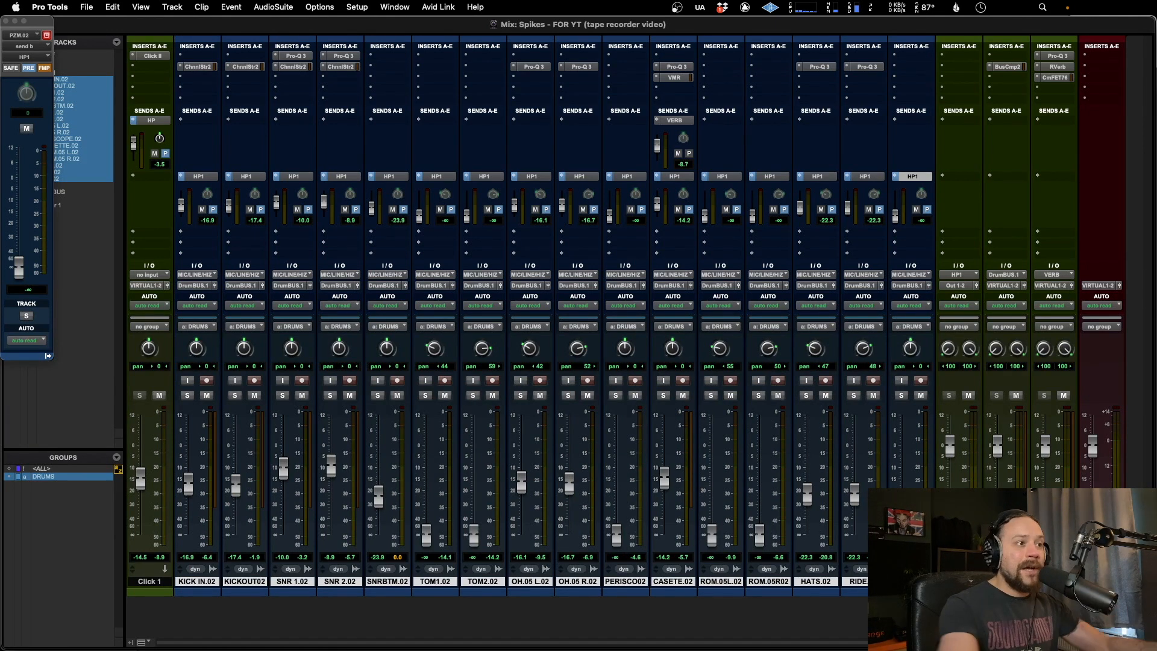
Raise the inst fader to about -5.7 dB and lower vox to about -23.1 dB.
scroll("right", 3)
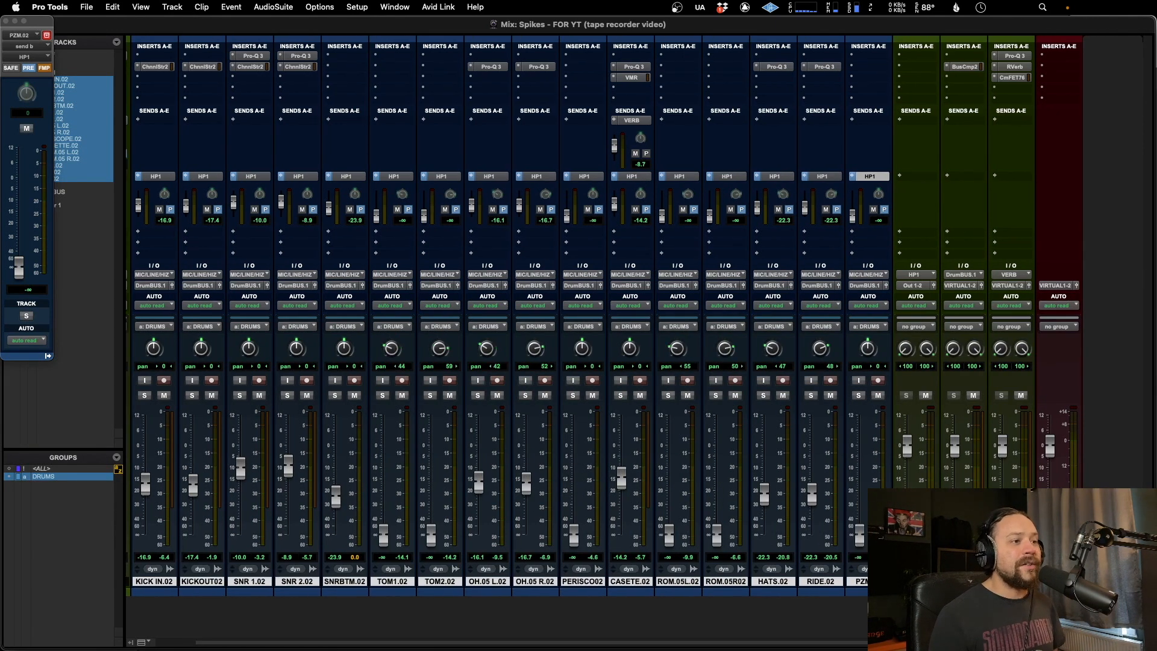
mouse_move(845, 580)
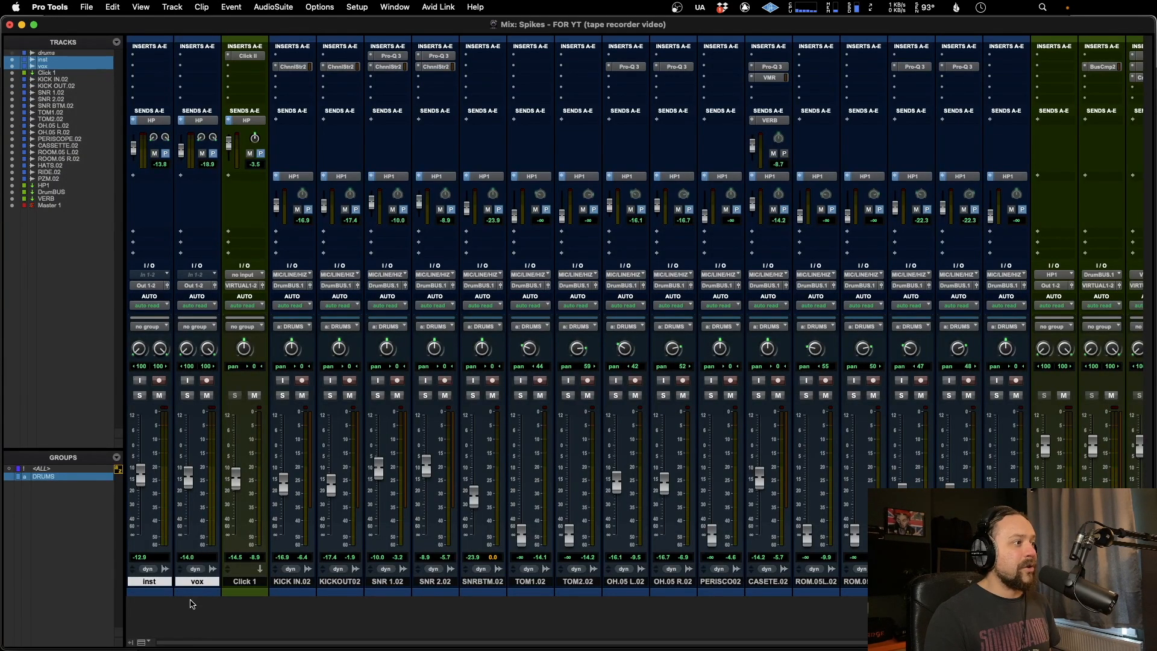
left_click_drag(139, 469, 140, 461)
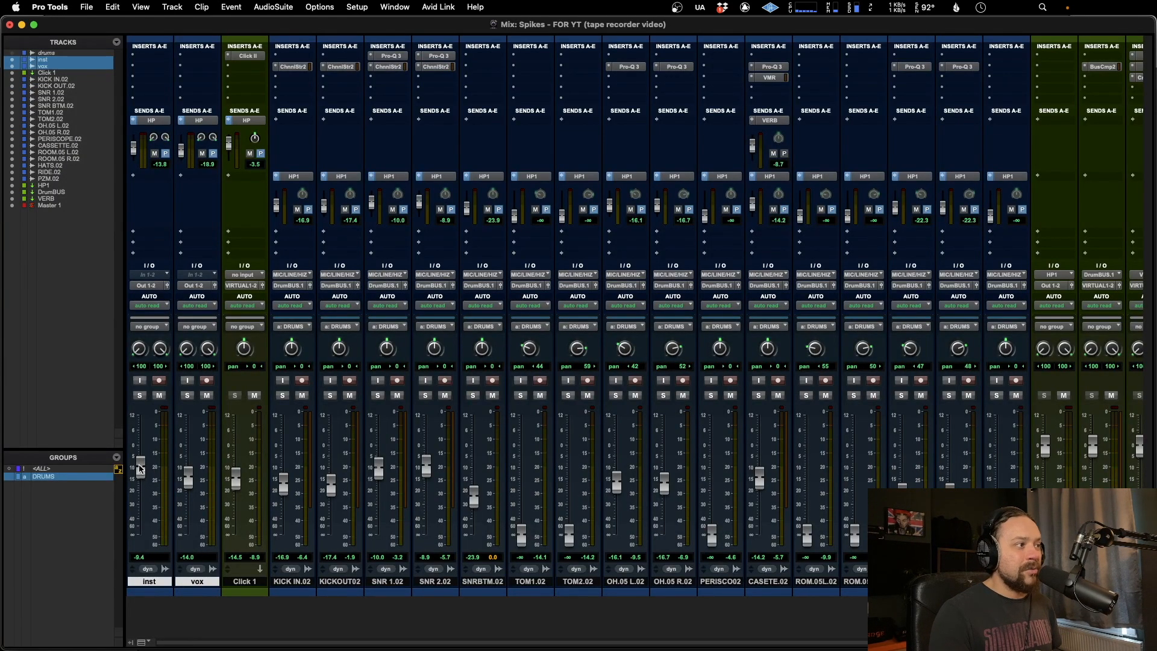
left_click_drag(140, 468, 140, 458)
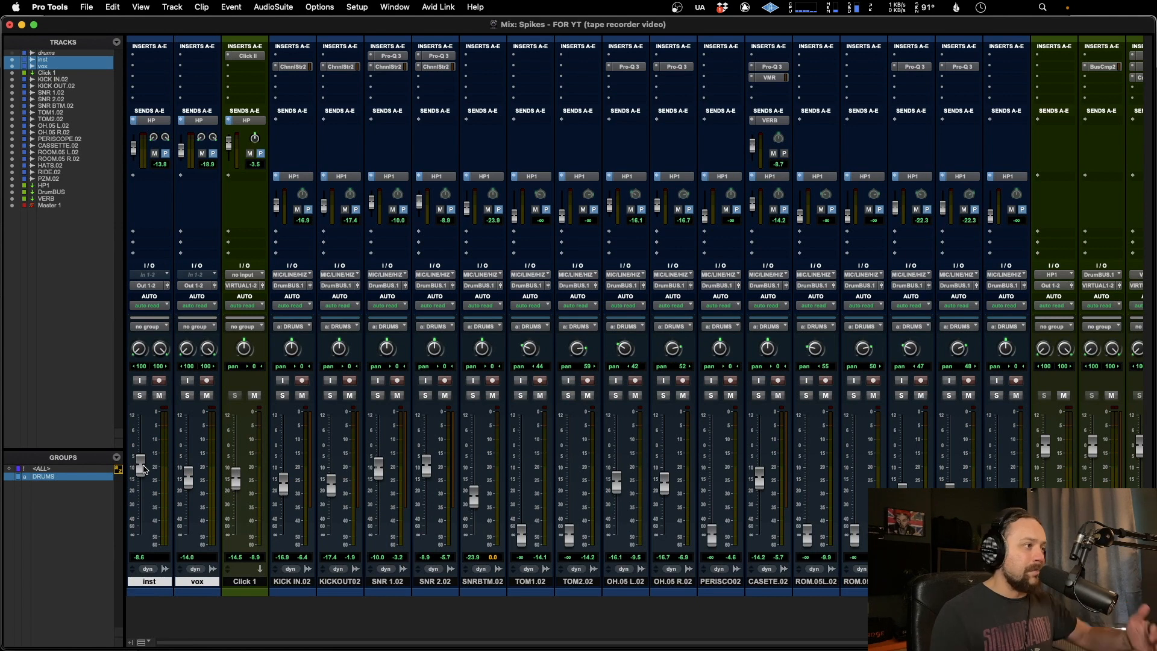
left_click_drag(141, 473, 140, 458)
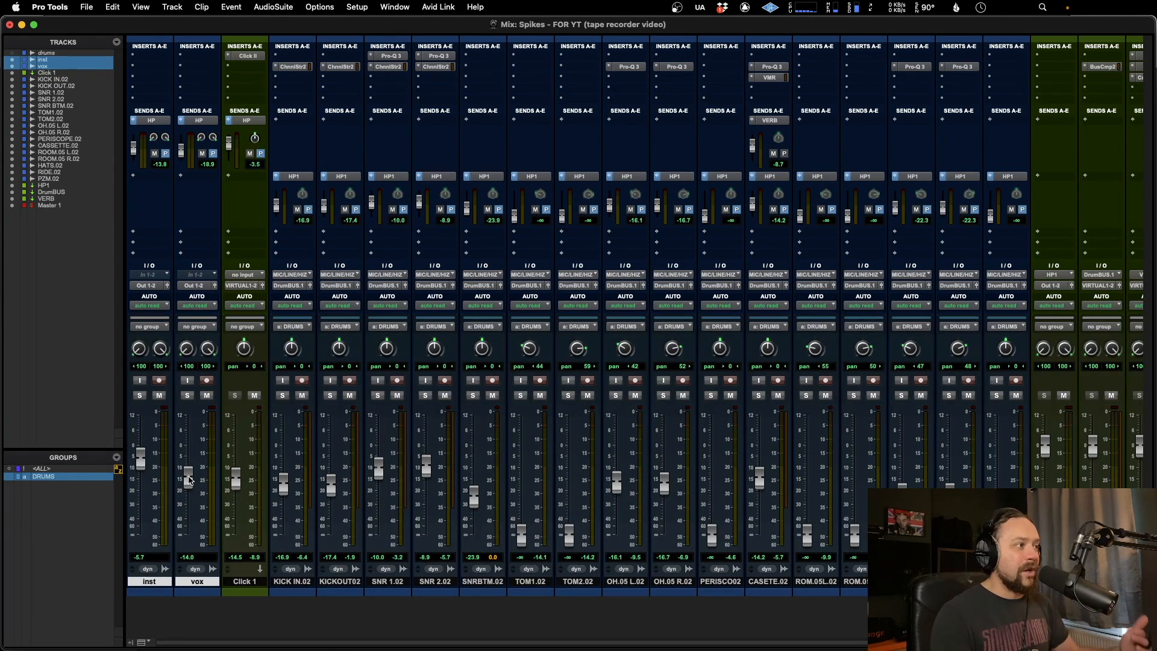
left_click_drag(187, 470, 188, 492)
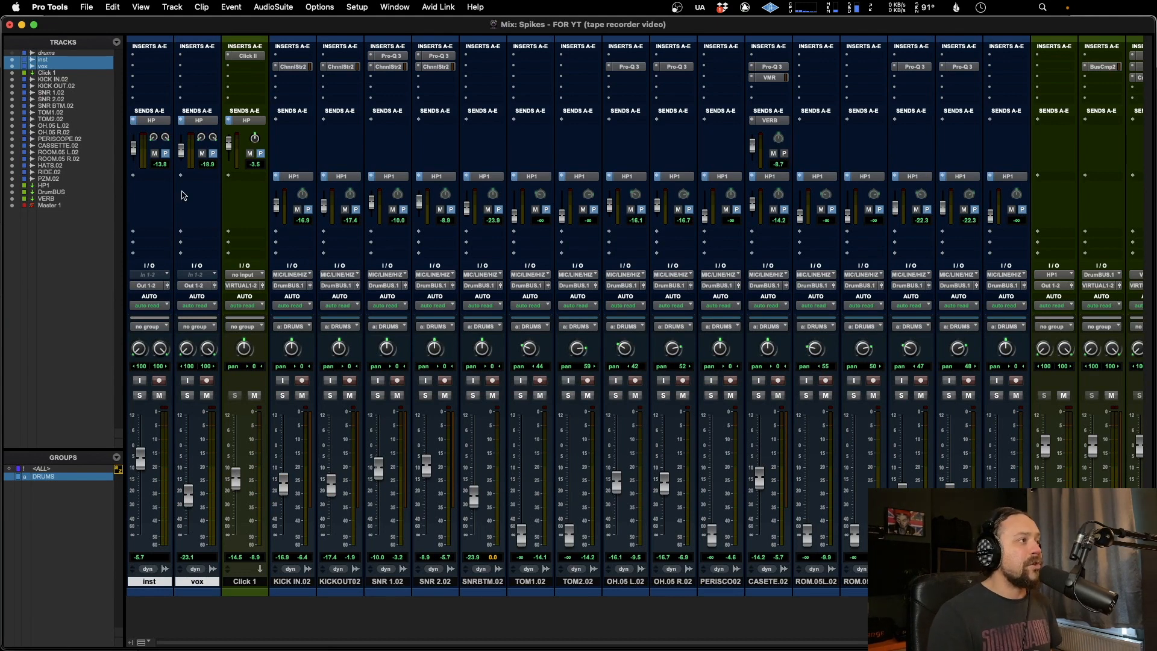
left_click(196, 120)
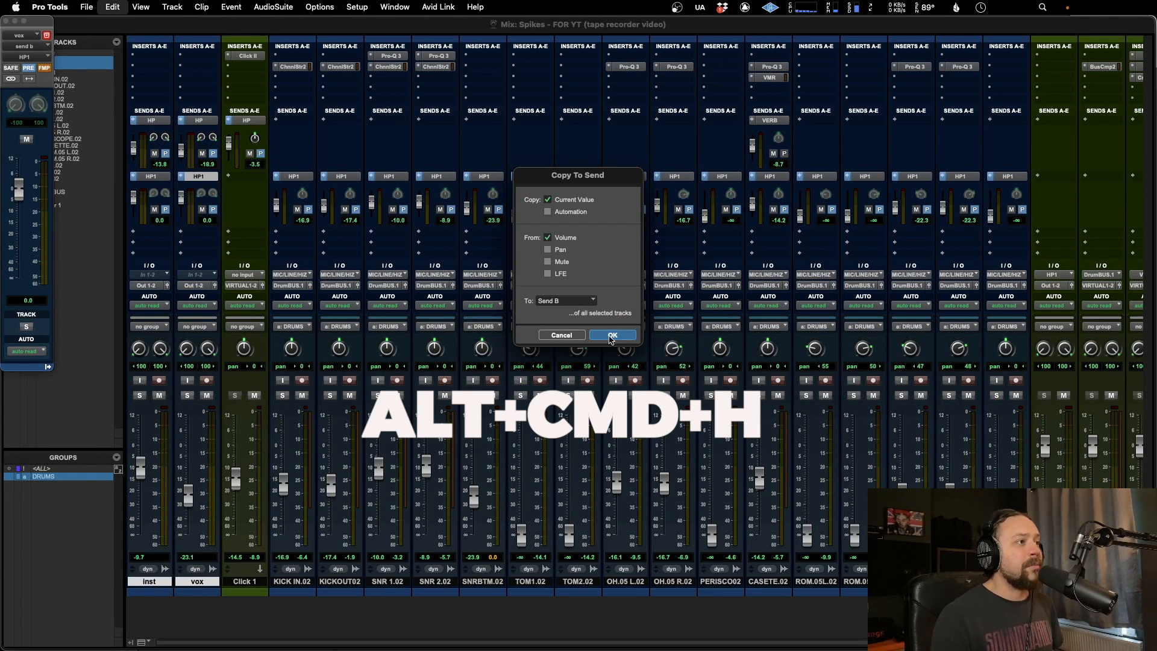
Copy the inst and vox fader volumes into their Send B HP1 sends.
left_click(612, 335)
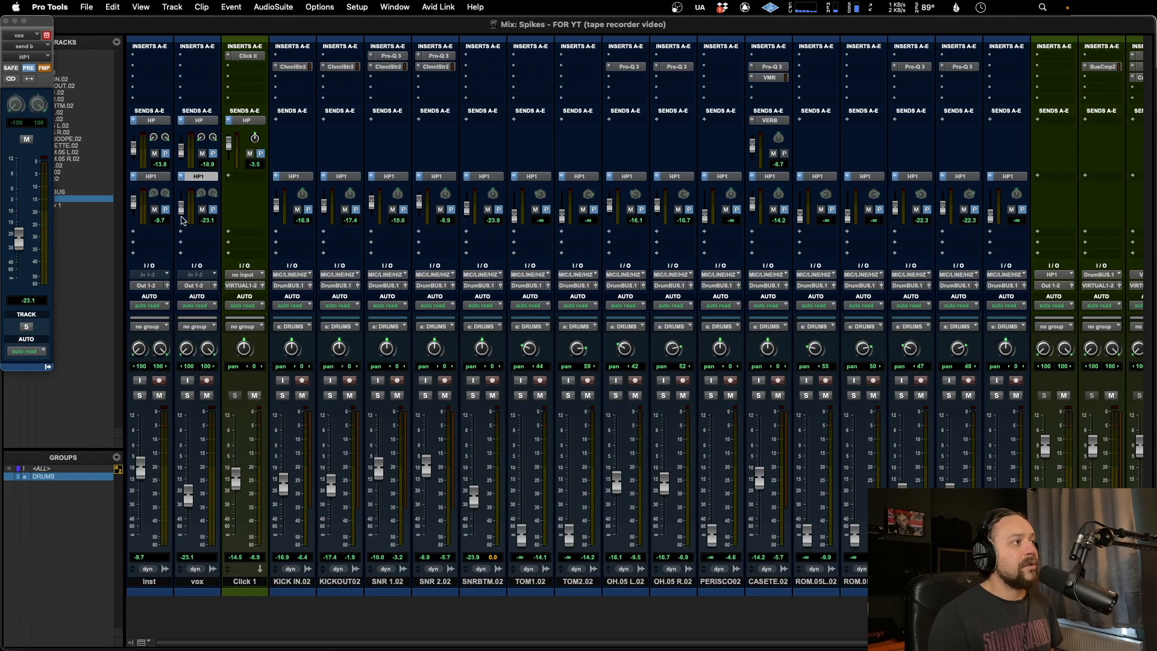
mouse_move(195, 511)
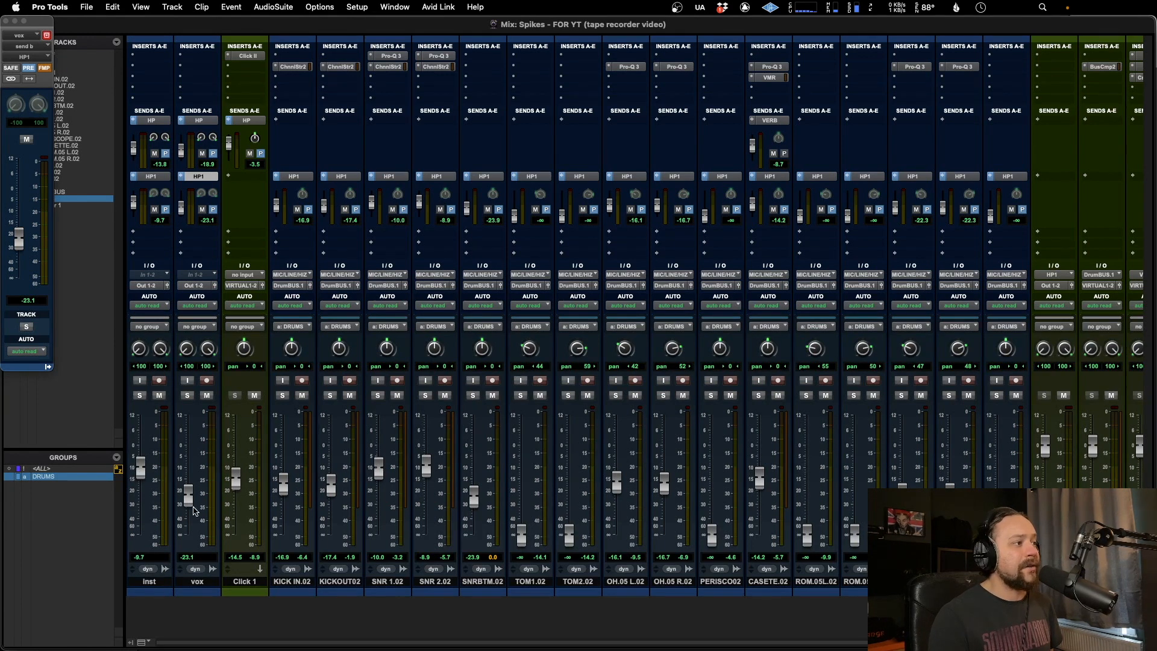